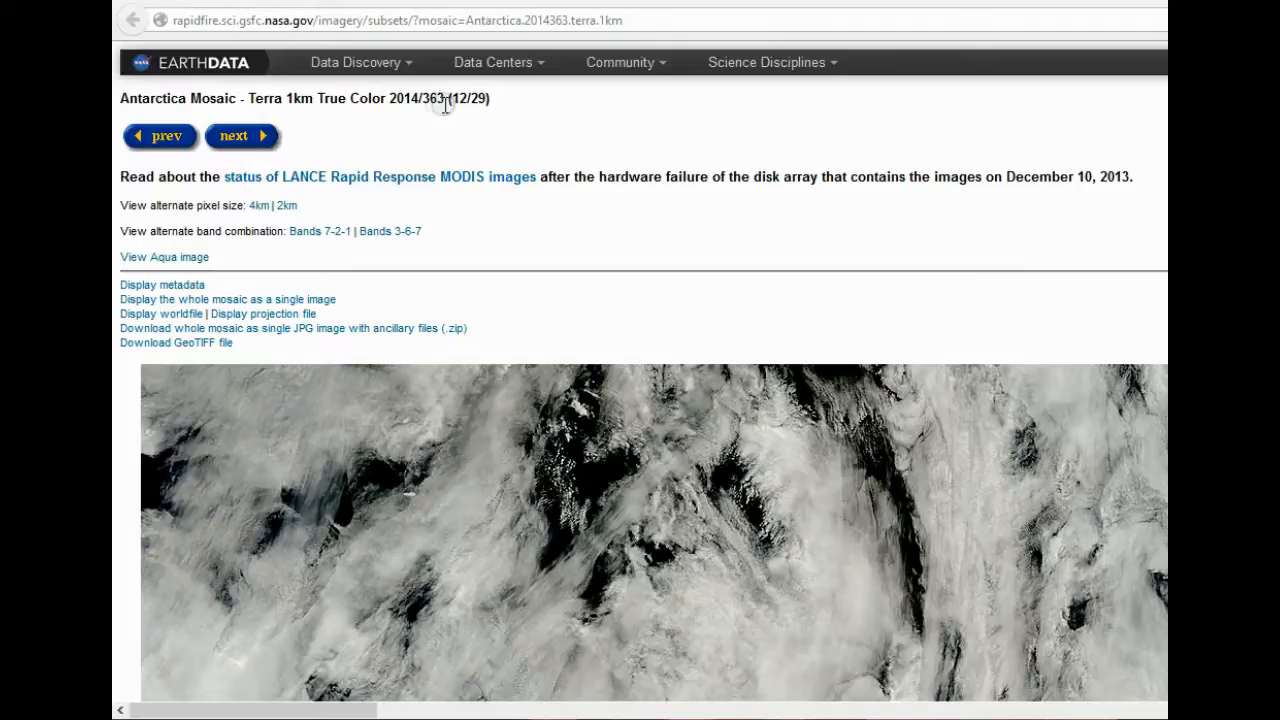
{"action": "mouse_move", "coordinate": [508, 83]}
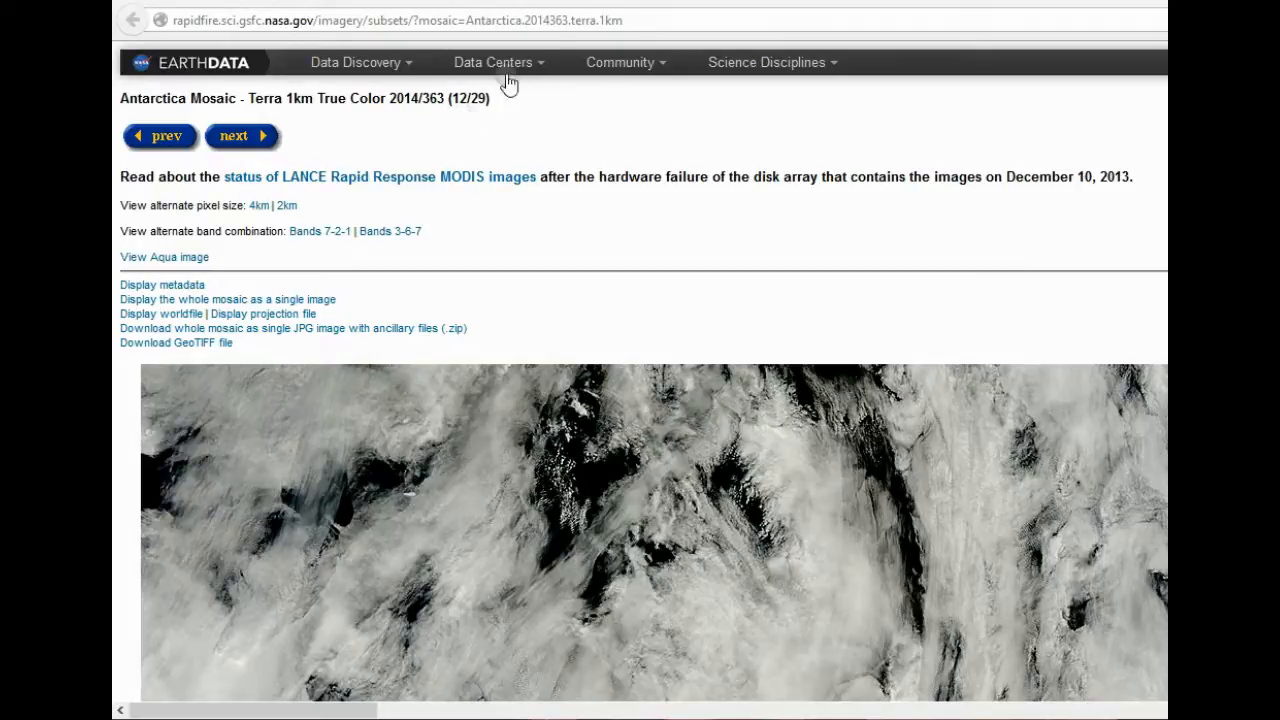
{"action": "mouse_move", "coordinate": [555, 20]}
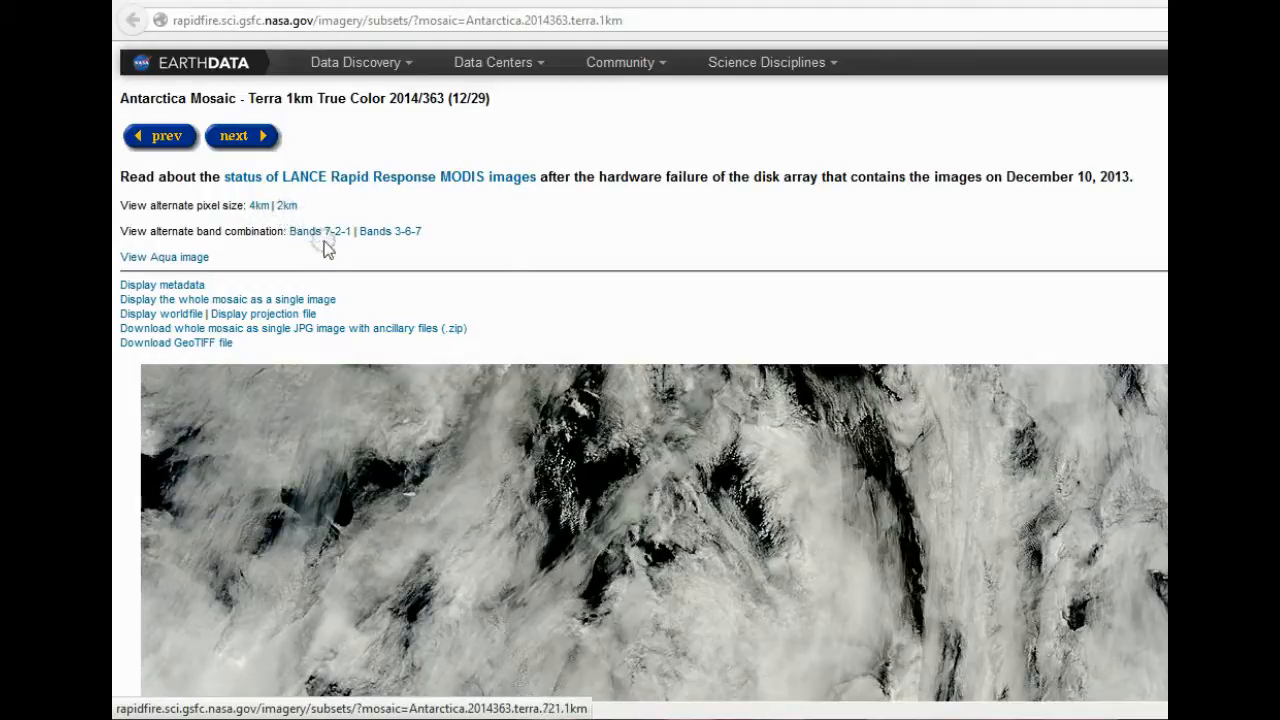
{"action": "mouse_move", "coordinate": [380, 245]}
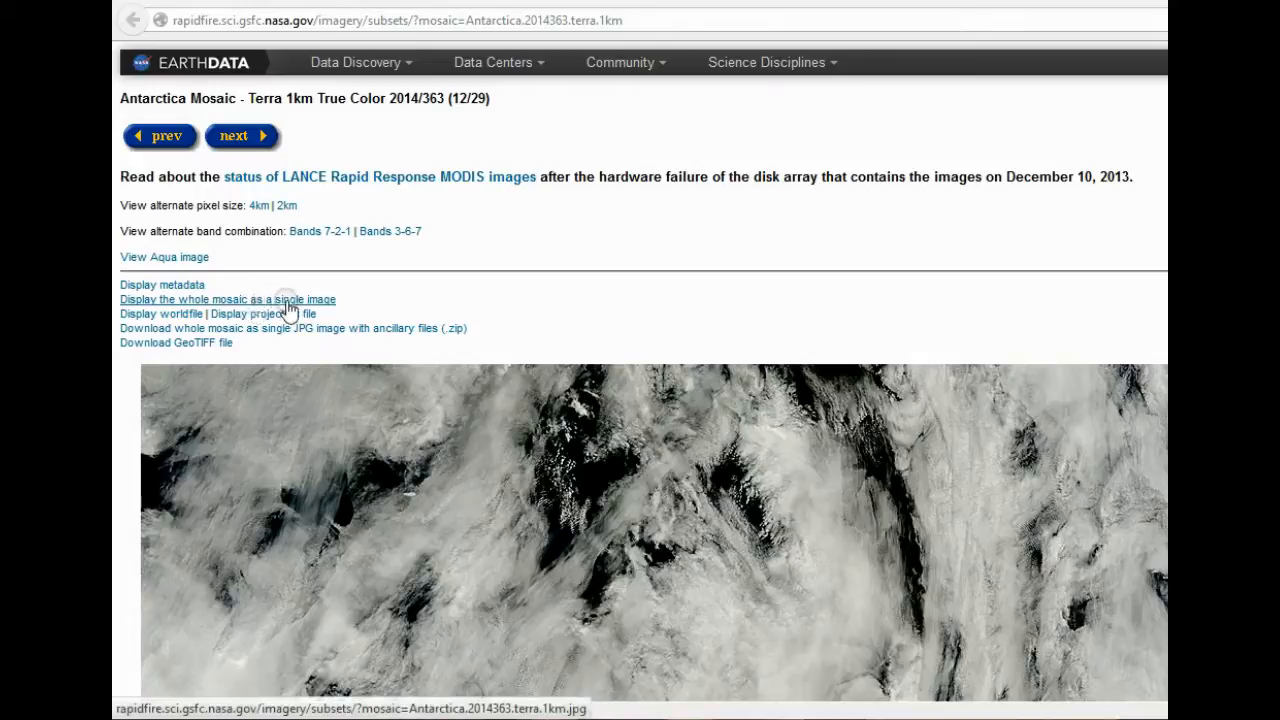
{"action": "mouse_move", "coordinate": [305, 310]}
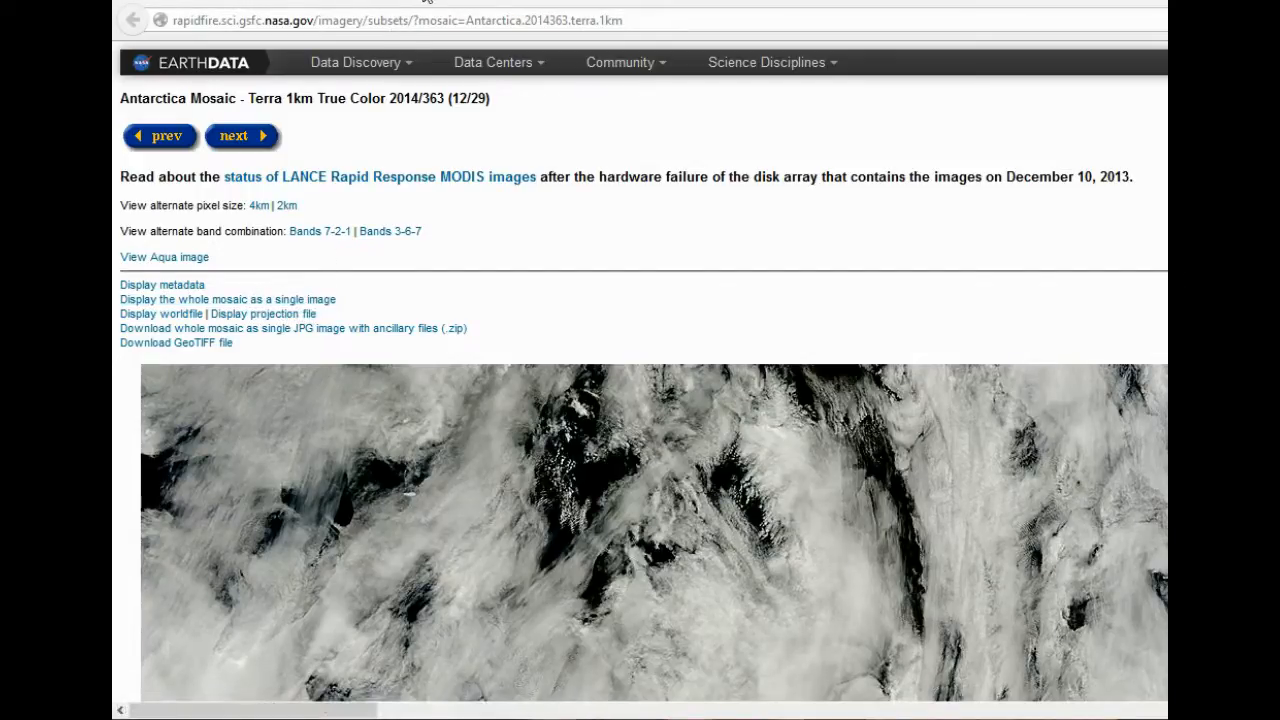
- Show the true-color Antarctica mosaic as one image, zooming to full resolution and back
{"action": "left_click", "coordinate": [227, 299]}
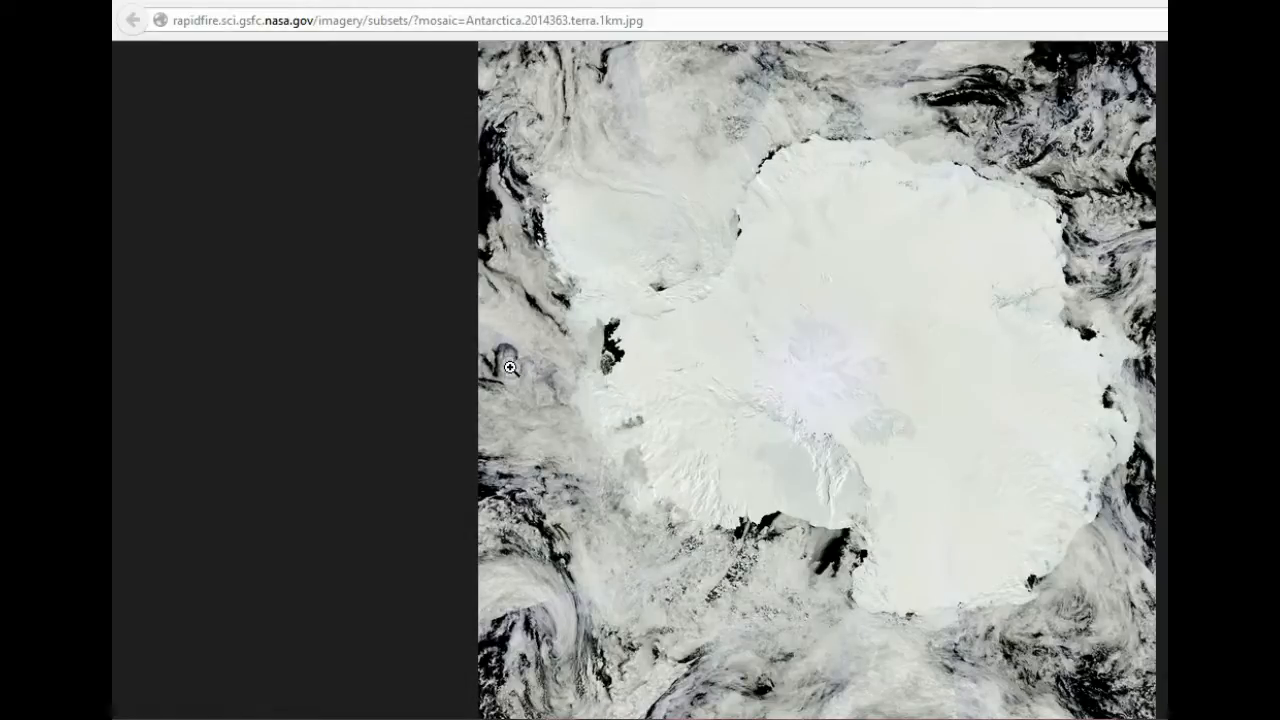
{"action": "left_click", "coordinate": [510, 367]}
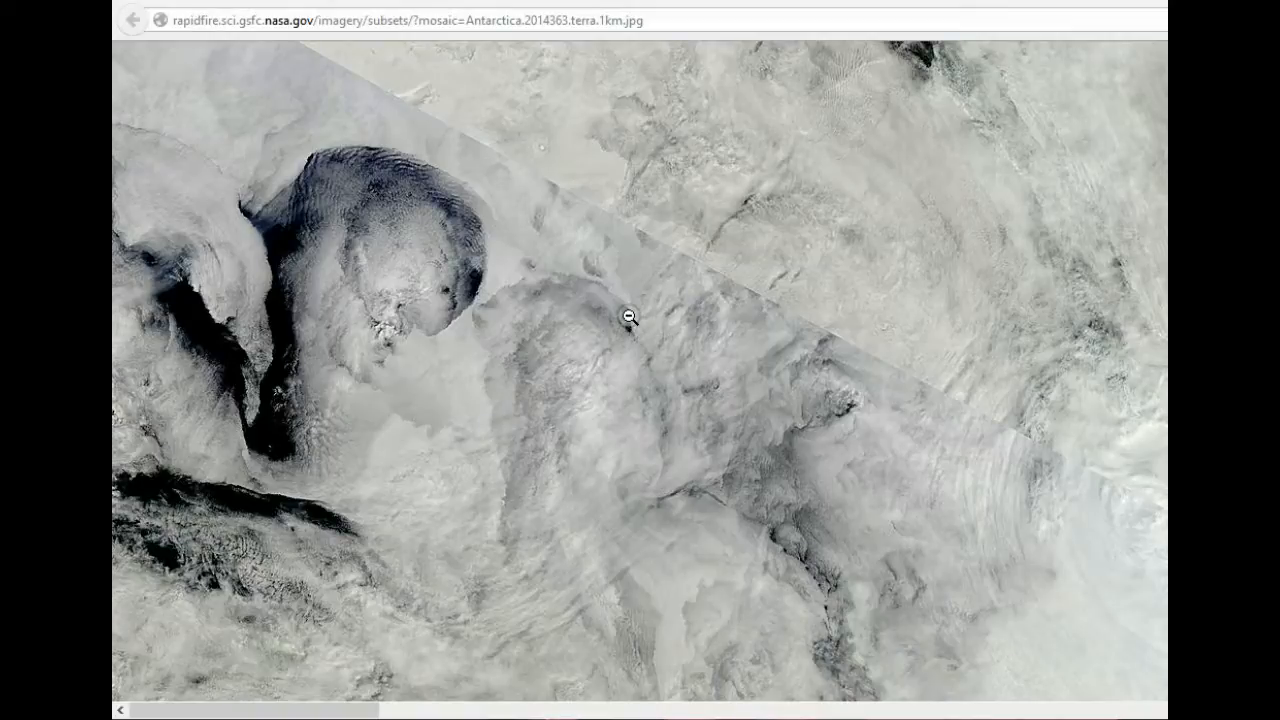
{"action": "left_click", "coordinate": [630, 317]}
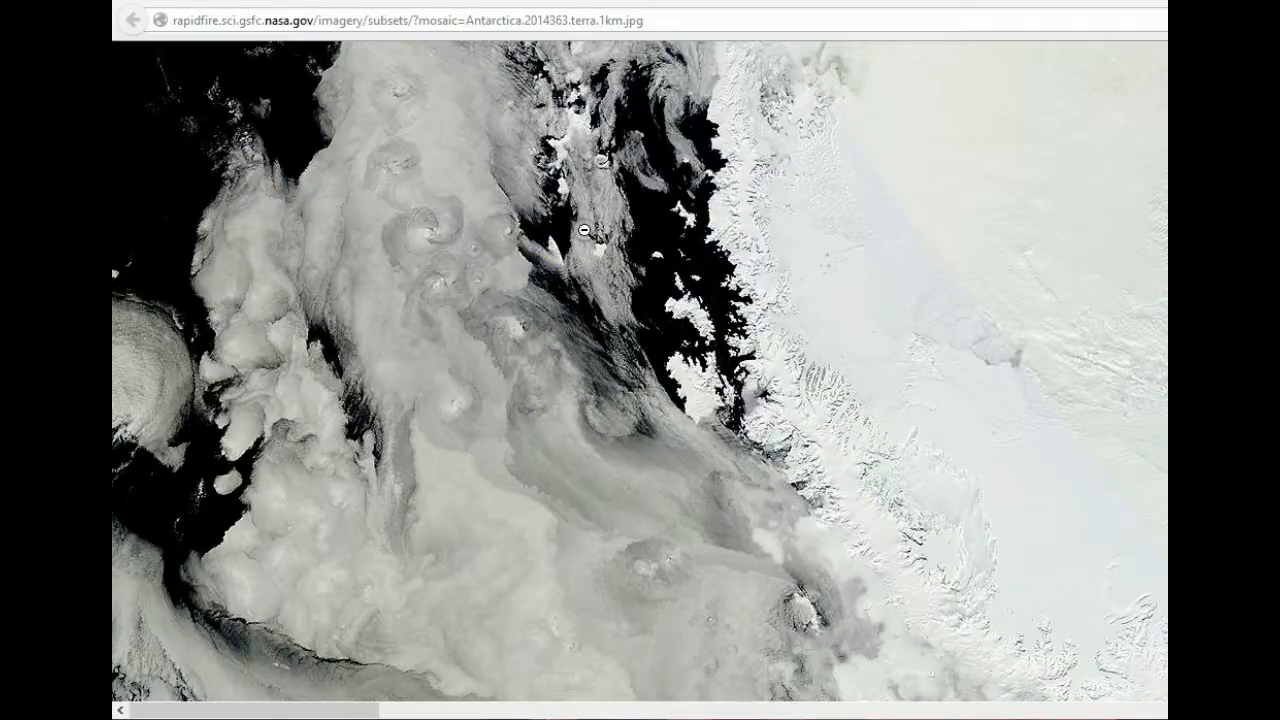
{"action": "left_click", "coordinate": [583, 233]}
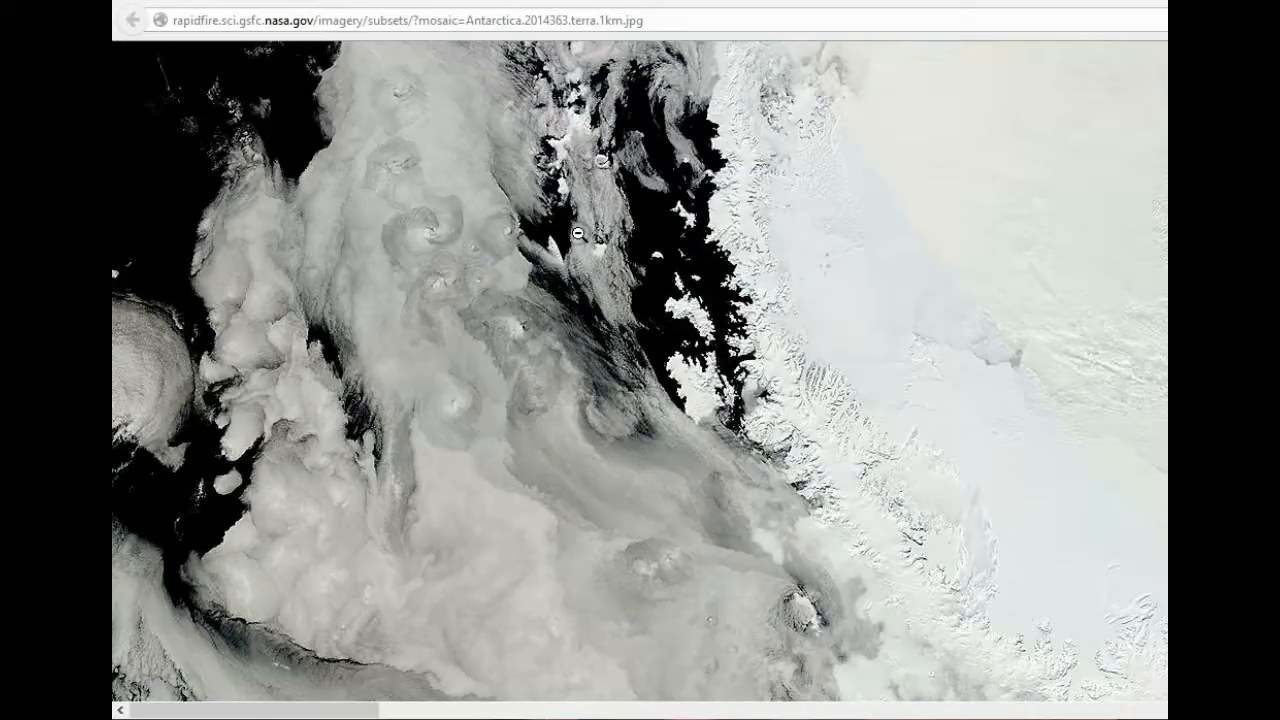
- Magnify the ice shelf edge and the dark coastal bay, returning to full view
{"action": "left_click", "coordinate": [577, 234]}
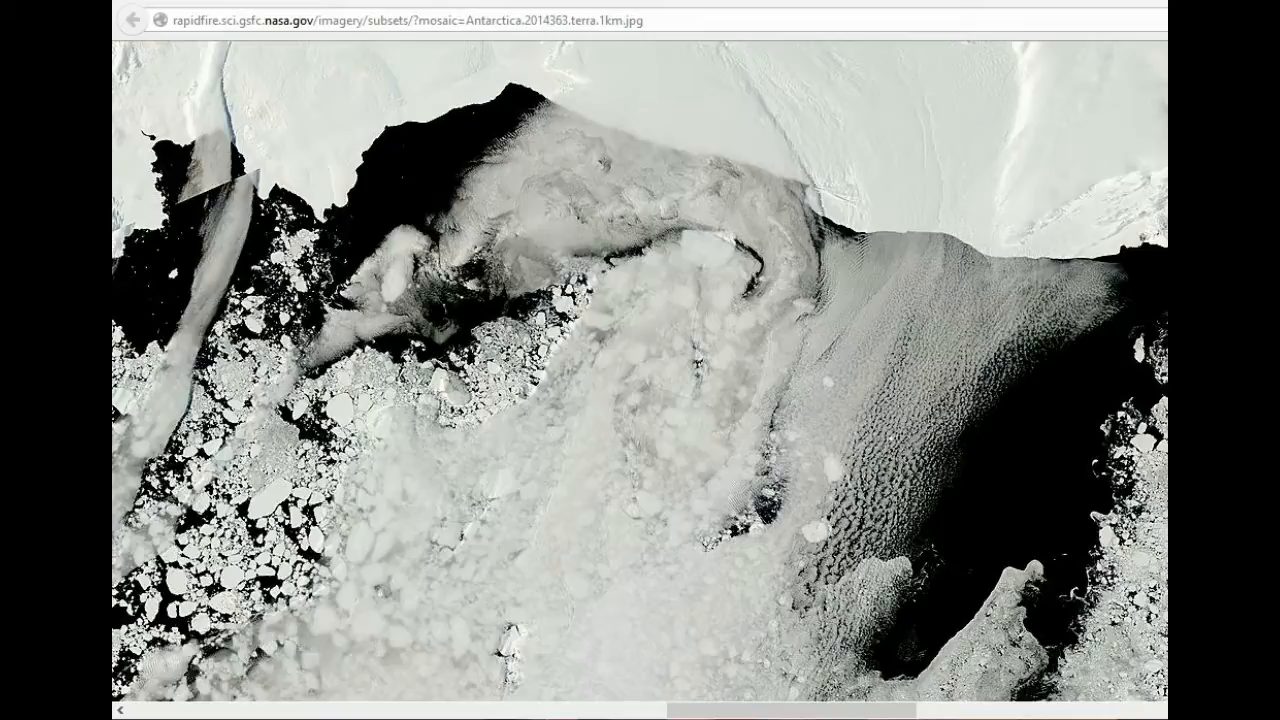
{"action": "mouse_move", "coordinate": [917, 191]}
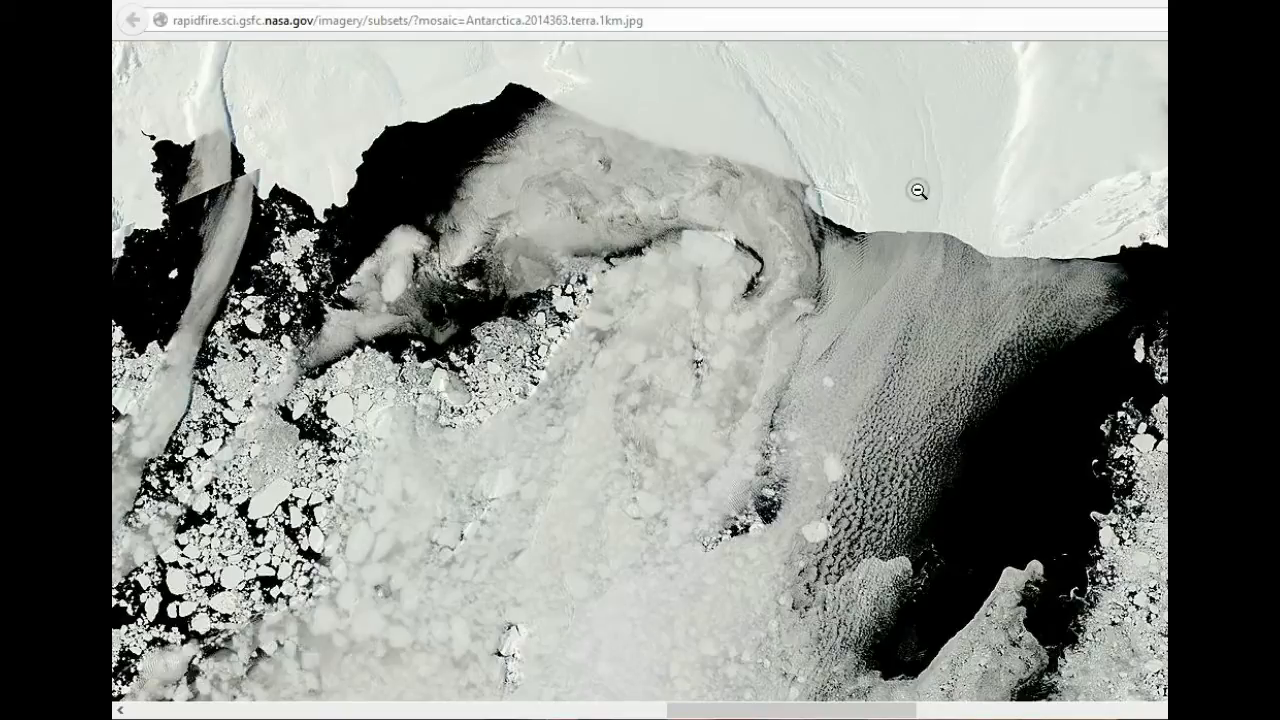
{"action": "left_click", "coordinate": [917, 192]}
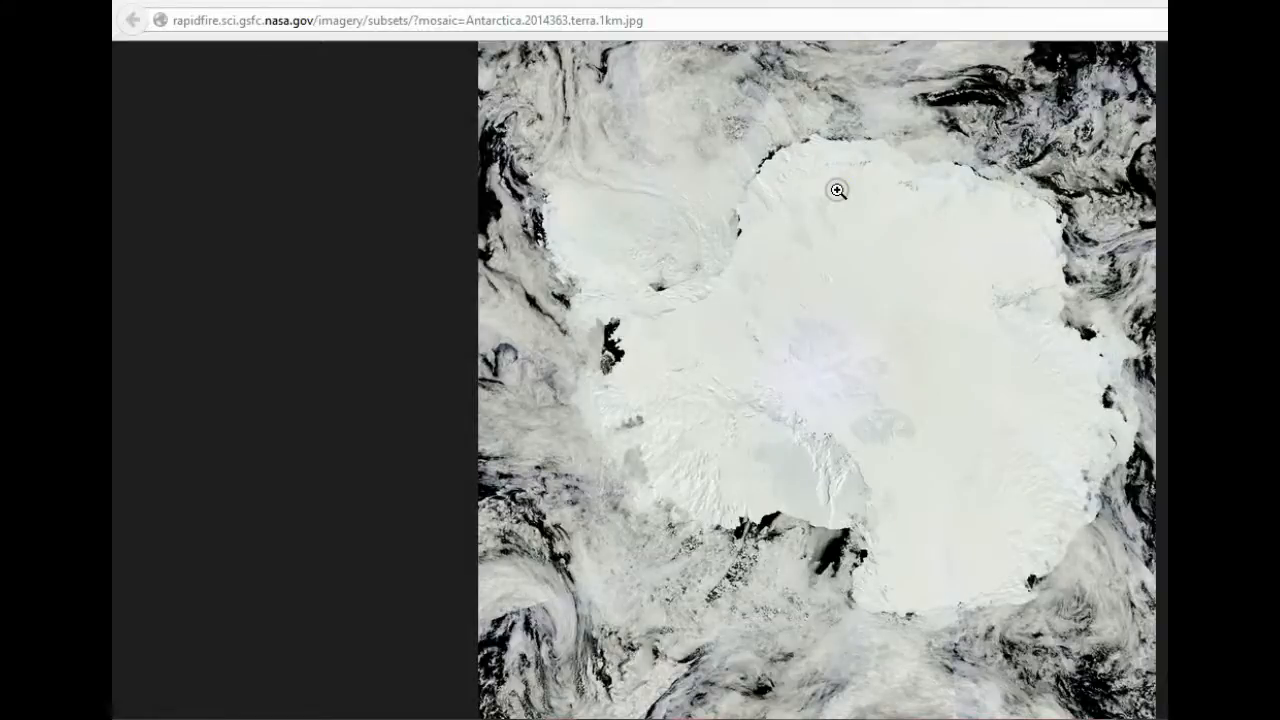
{"action": "mouse_move", "coordinate": [620, 350]}
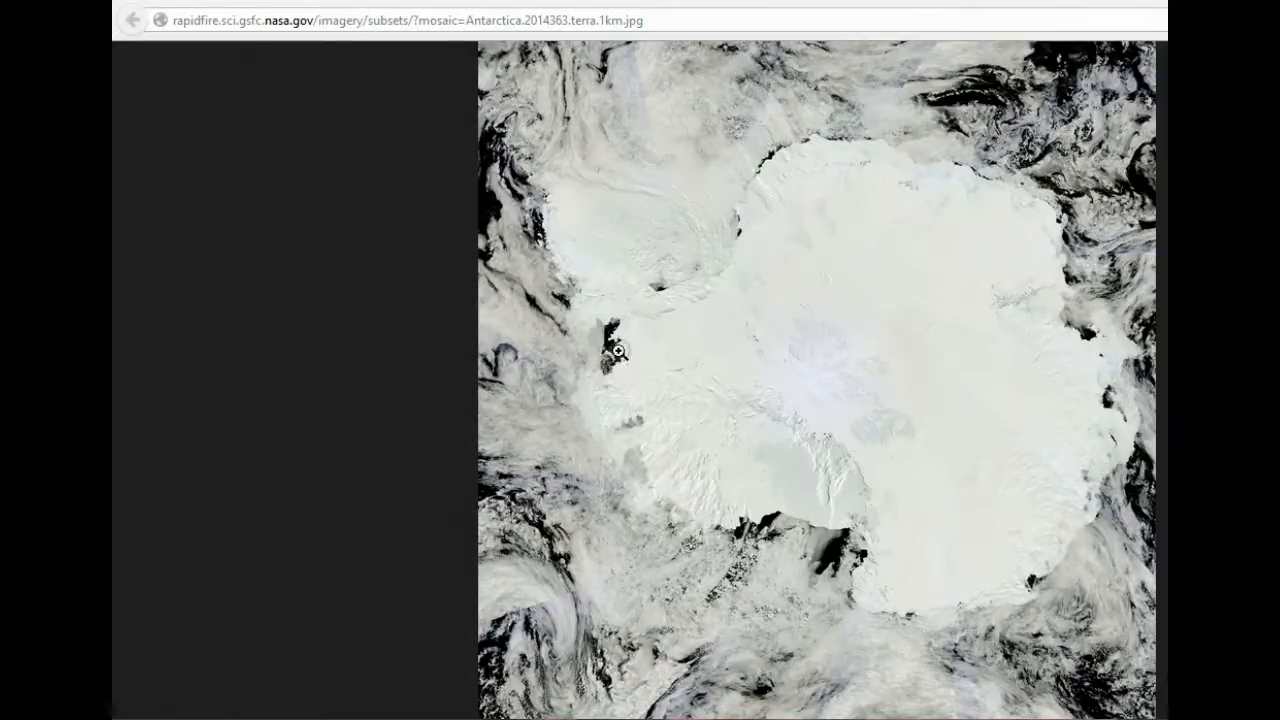
{"action": "left_click", "coordinate": [619, 350]}
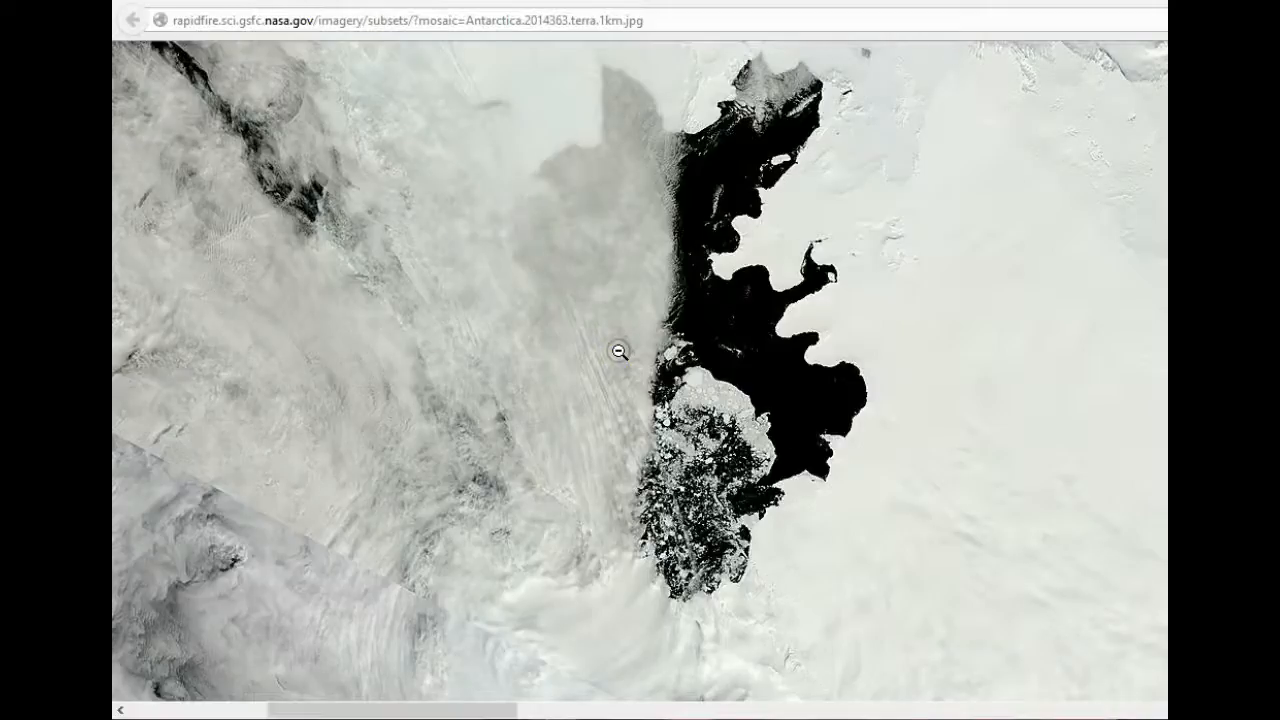
{"action": "left_click", "coordinate": [618, 351]}
{"action": "type", "text": "721."}
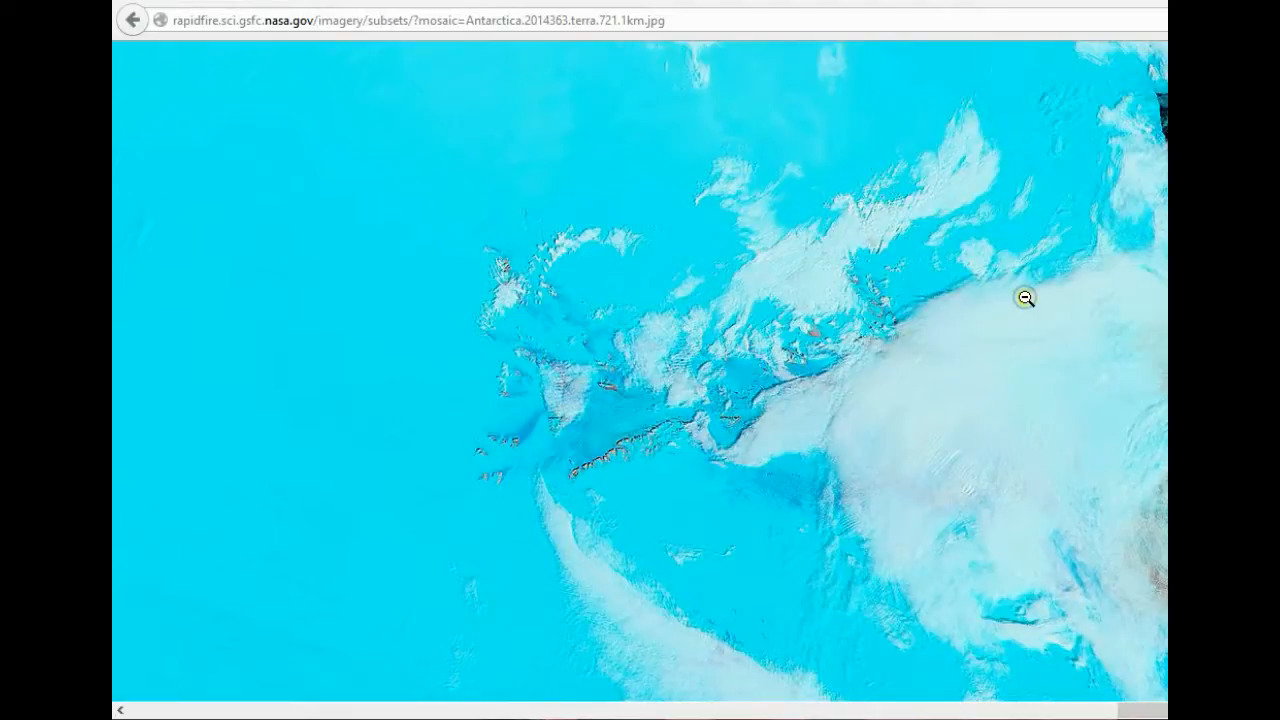
- Zoom the 7-2-1 mosaic out to full view, then magnify the upper coast
{"action": "left_click", "coordinate": [1025, 298]}
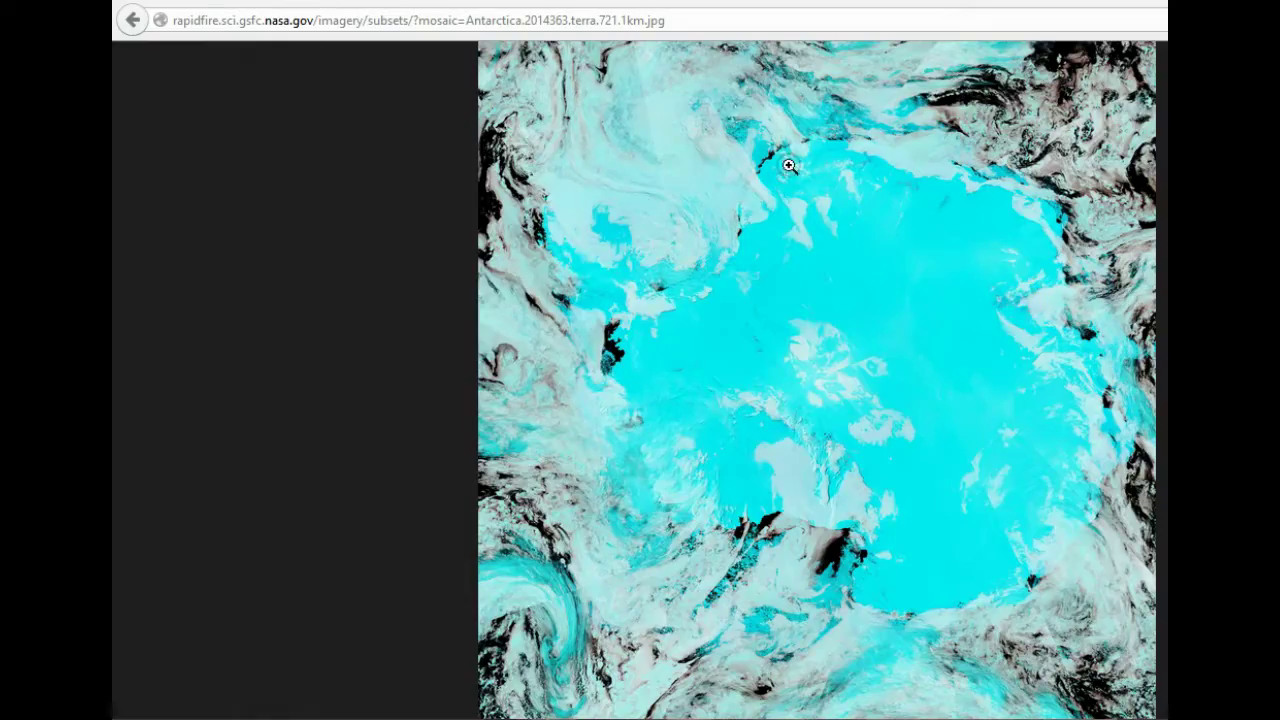
{"action": "left_click", "coordinate": [788, 165]}
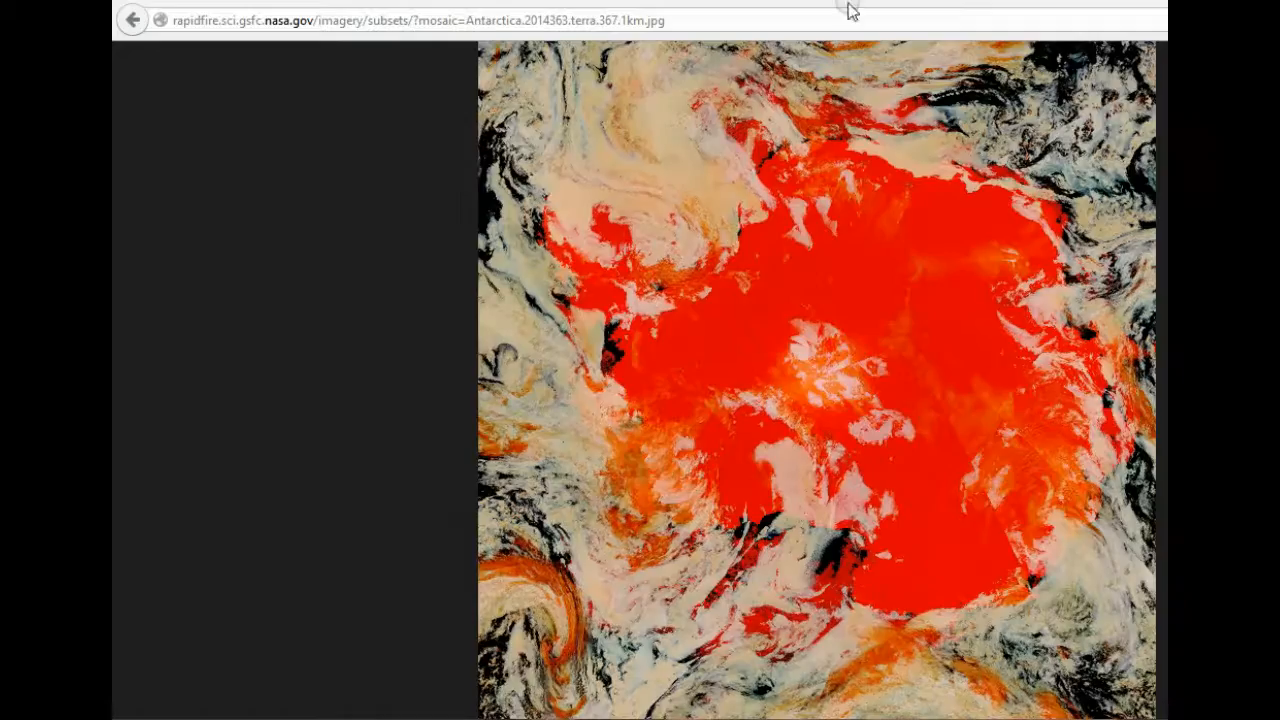
- Magnify the 3-6-7 mosaic's interior, zoom back out, and return to the true-color subset page
{"action": "left_click", "coordinate": [835, 367]}
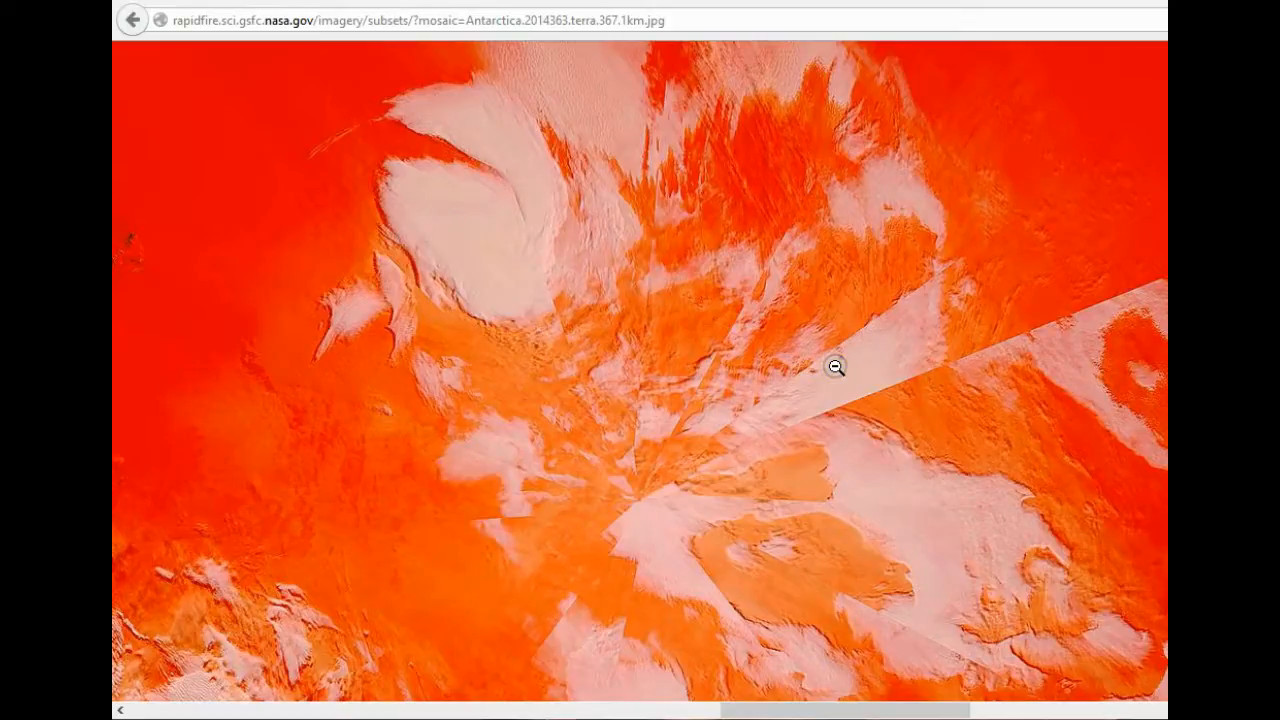
{"action": "mouse_move", "coordinate": [578, 510]}
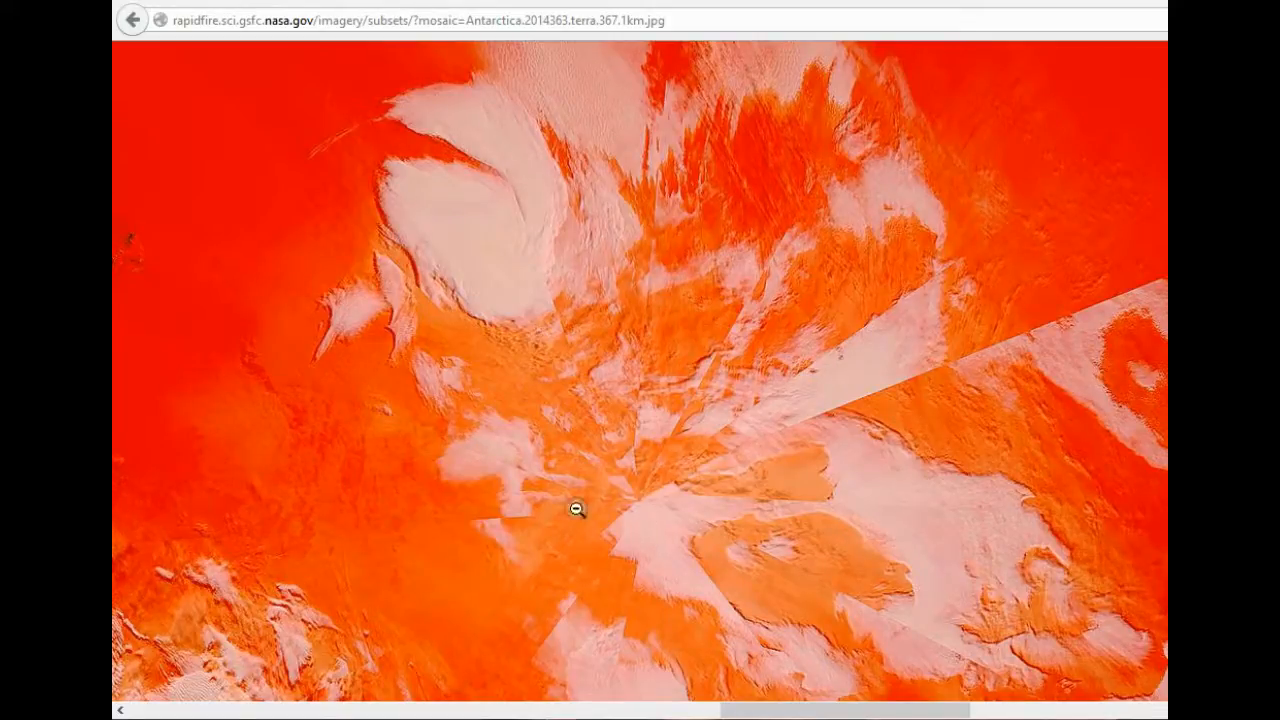
{"action": "mouse_move", "coordinate": [825, 530]}
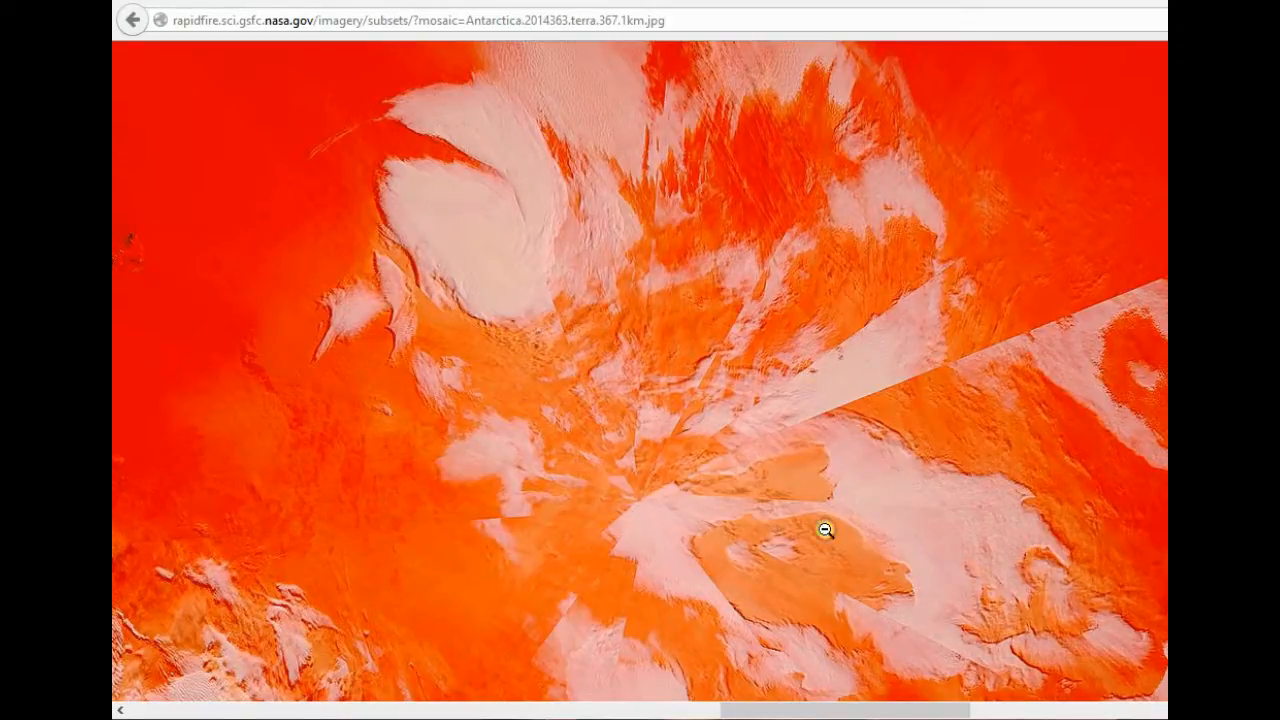
{"action": "left_click", "coordinate": [824, 530]}
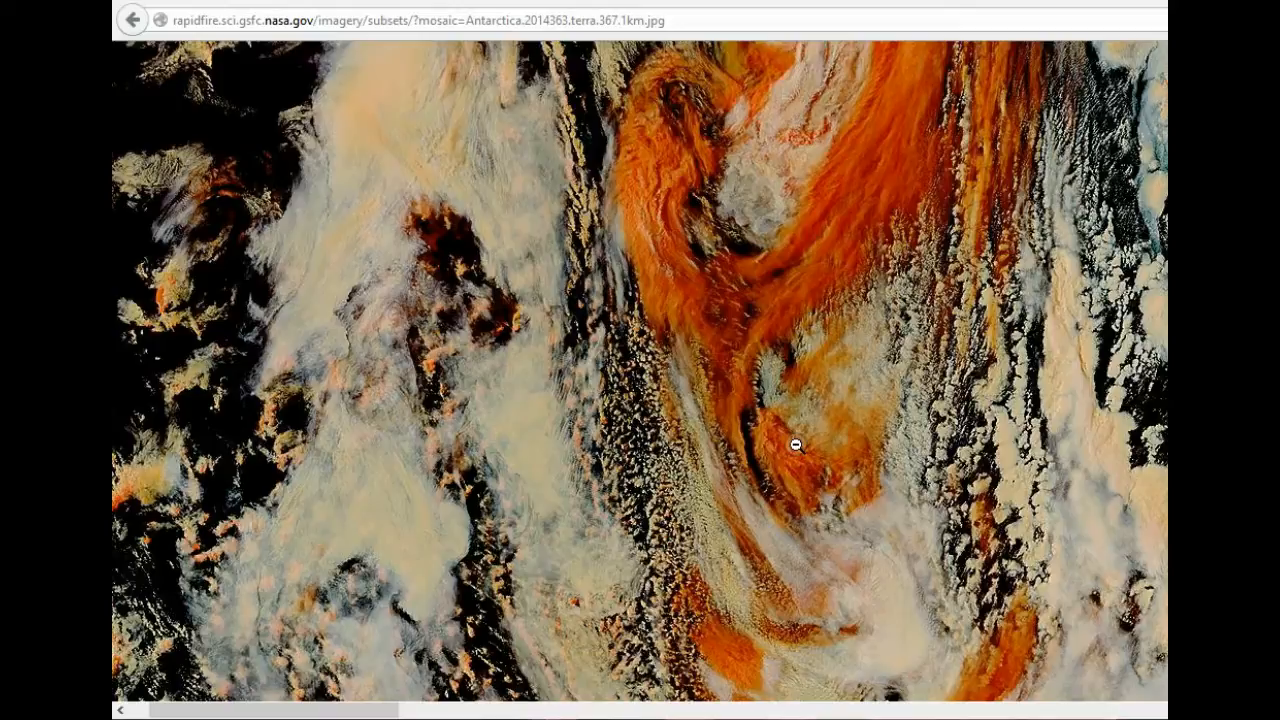
{"action": "left_click", "coordinate": [795, 446]}
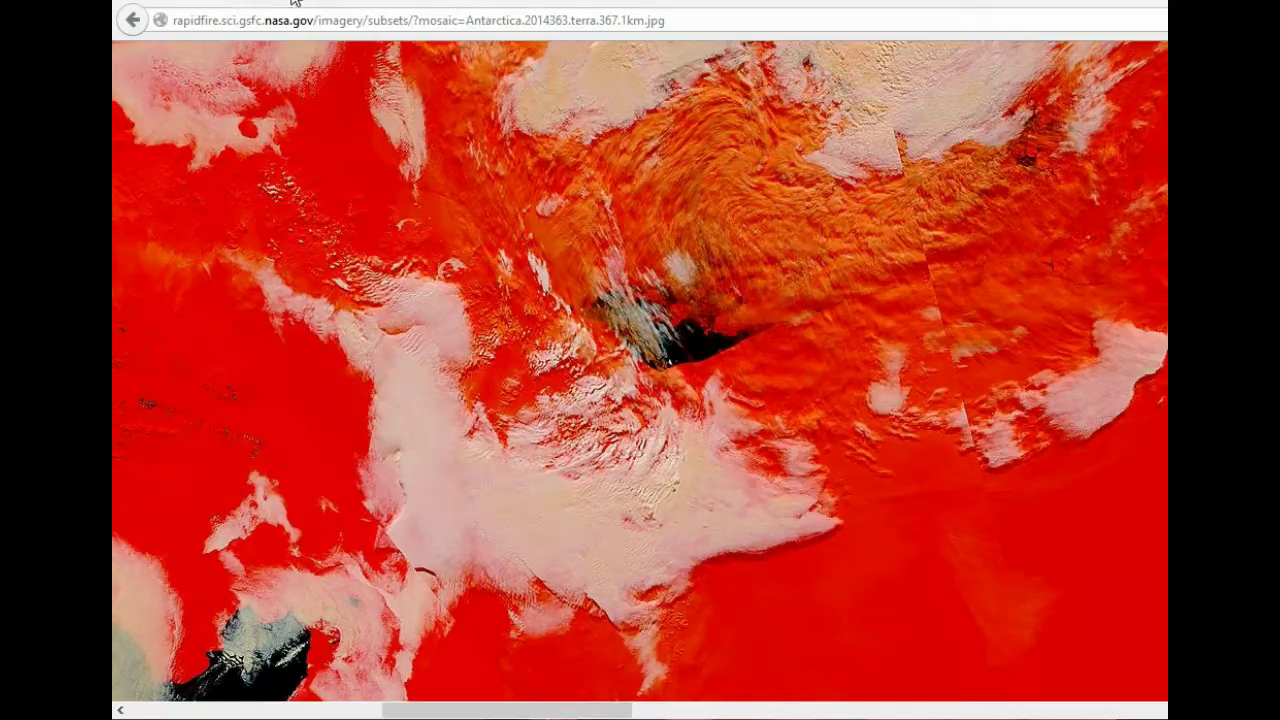
{"action": "left_click", "coordinate": [133, 20]}
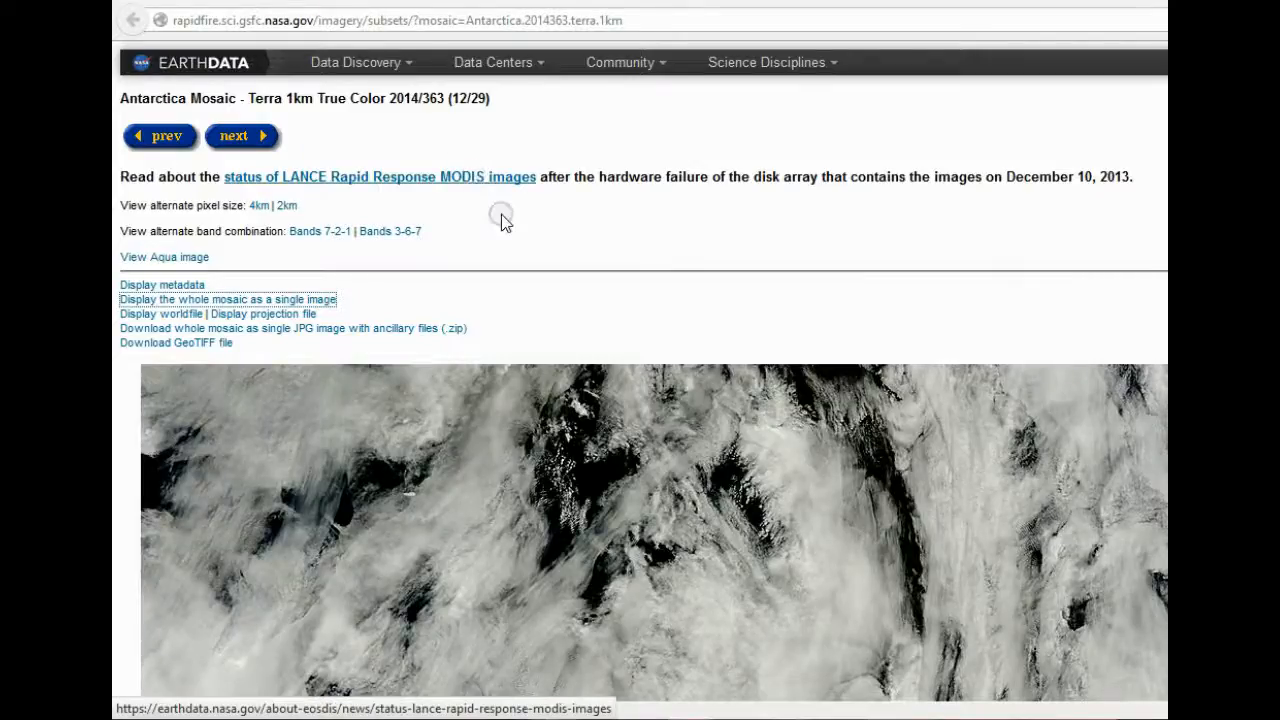
{"action": "mouse_move", "coordinate": [585, 365]}
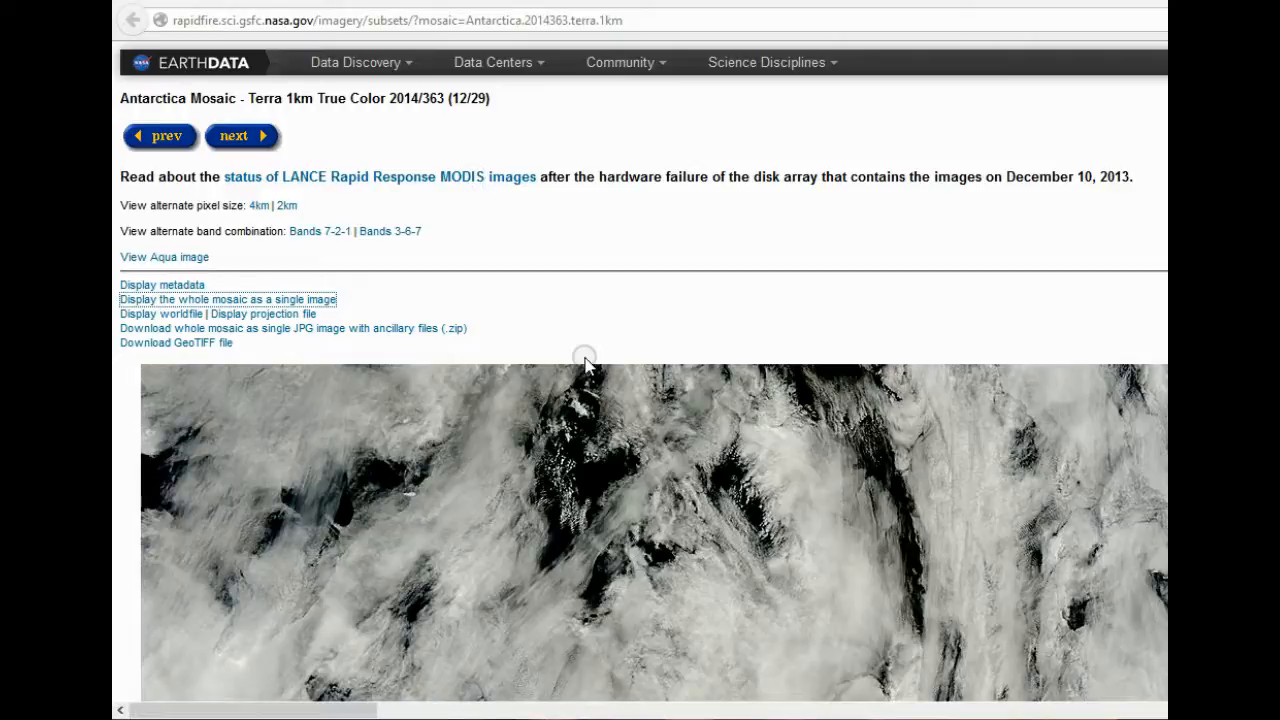